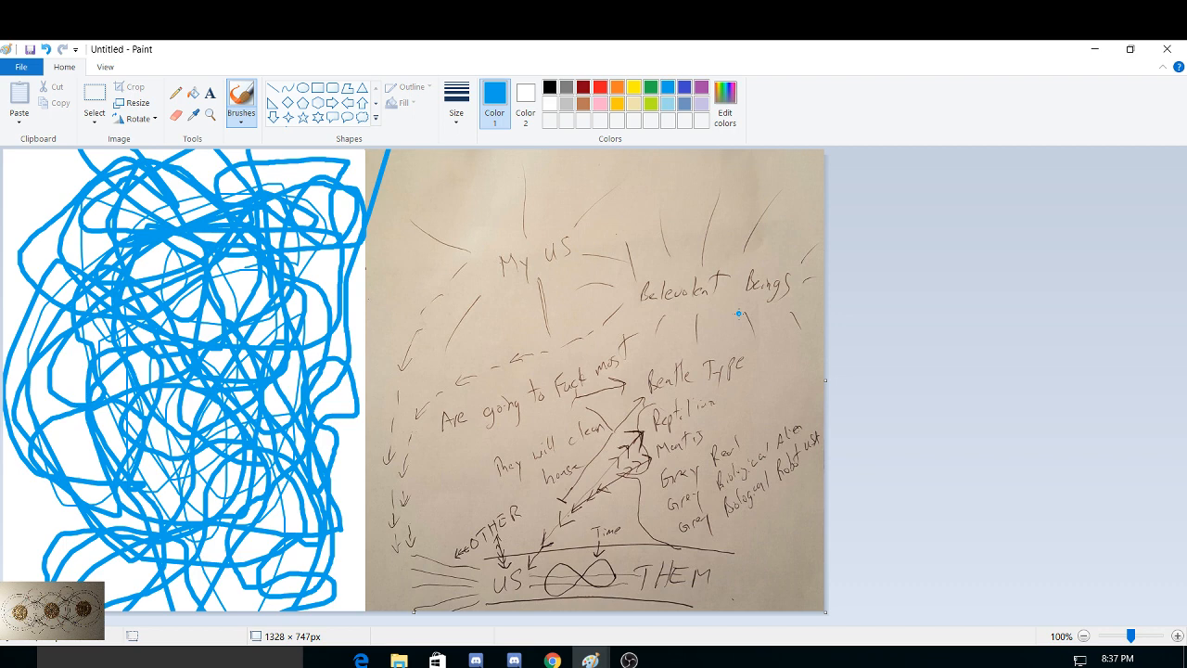
mouse_move(450, 251)
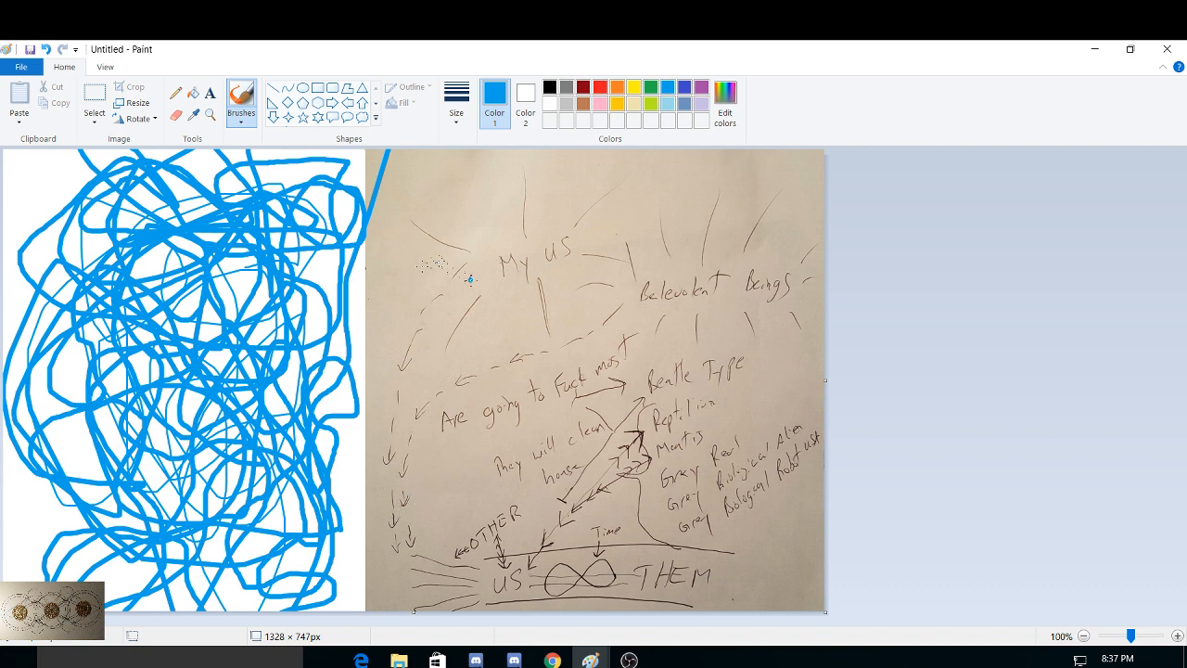
mouse_move(383, 620)
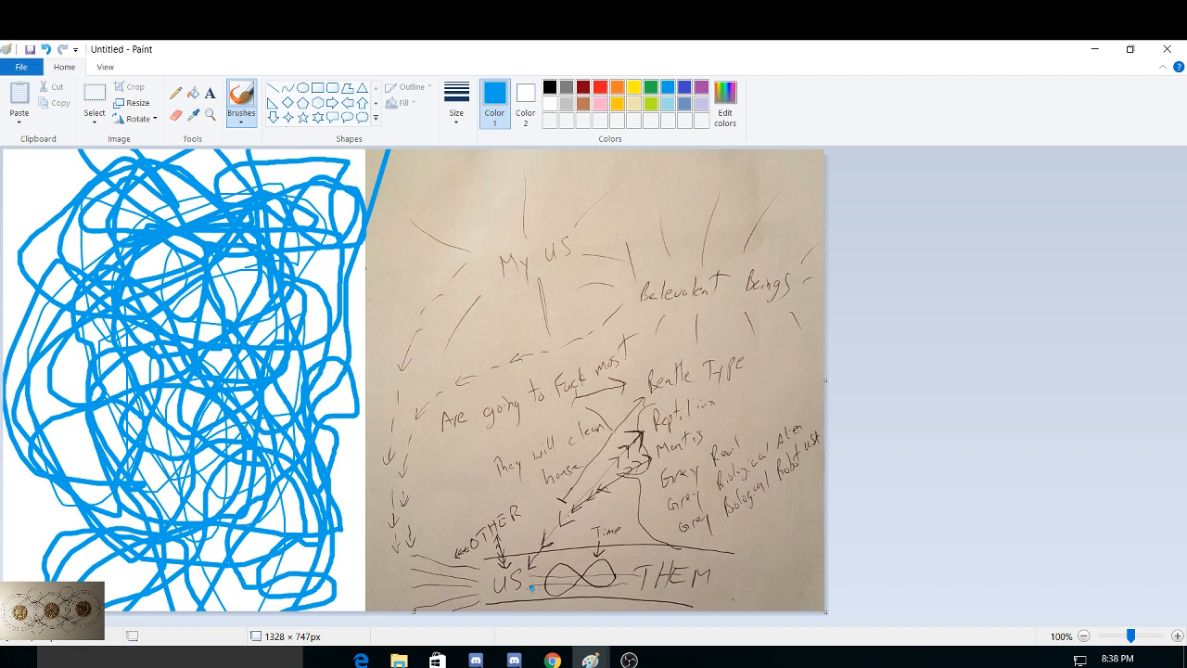
mouse_move(510, 572)
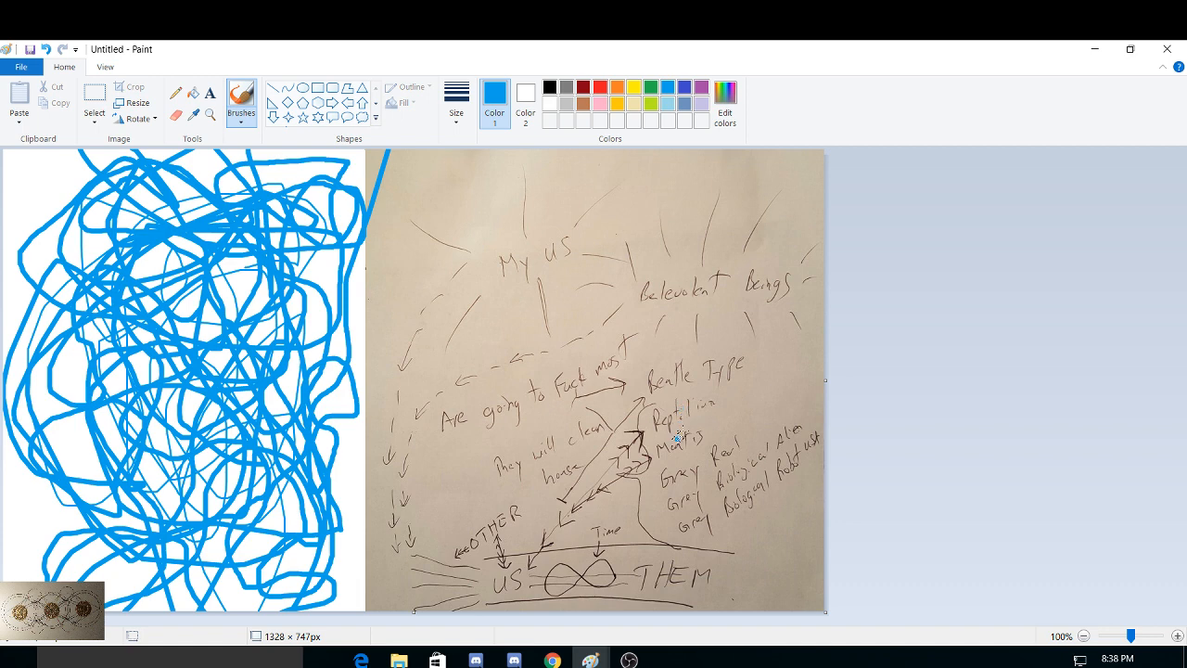
mouse_move(693, 480)
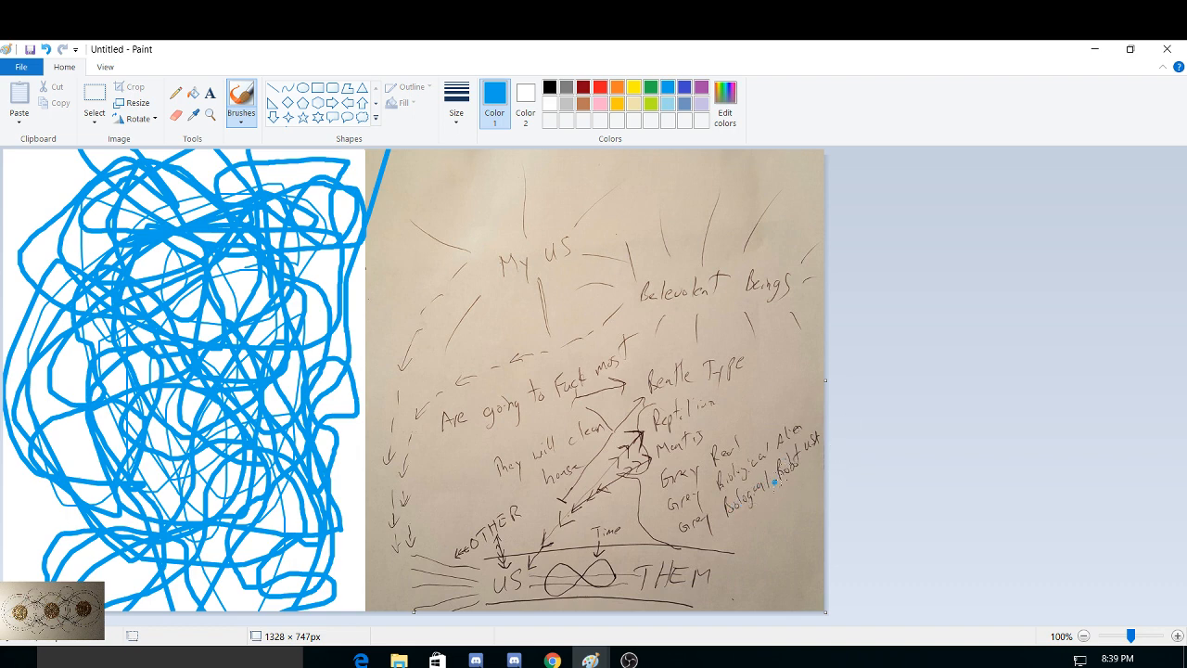
mouse_move(712, 405)
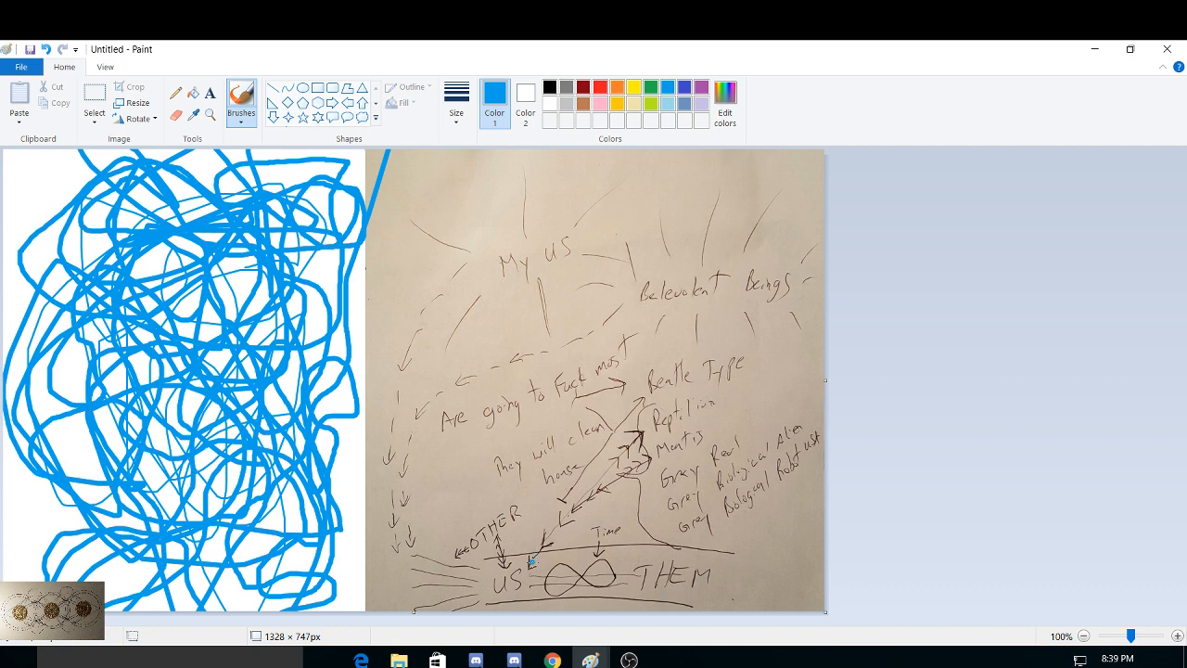
mouse_move(719, 362)
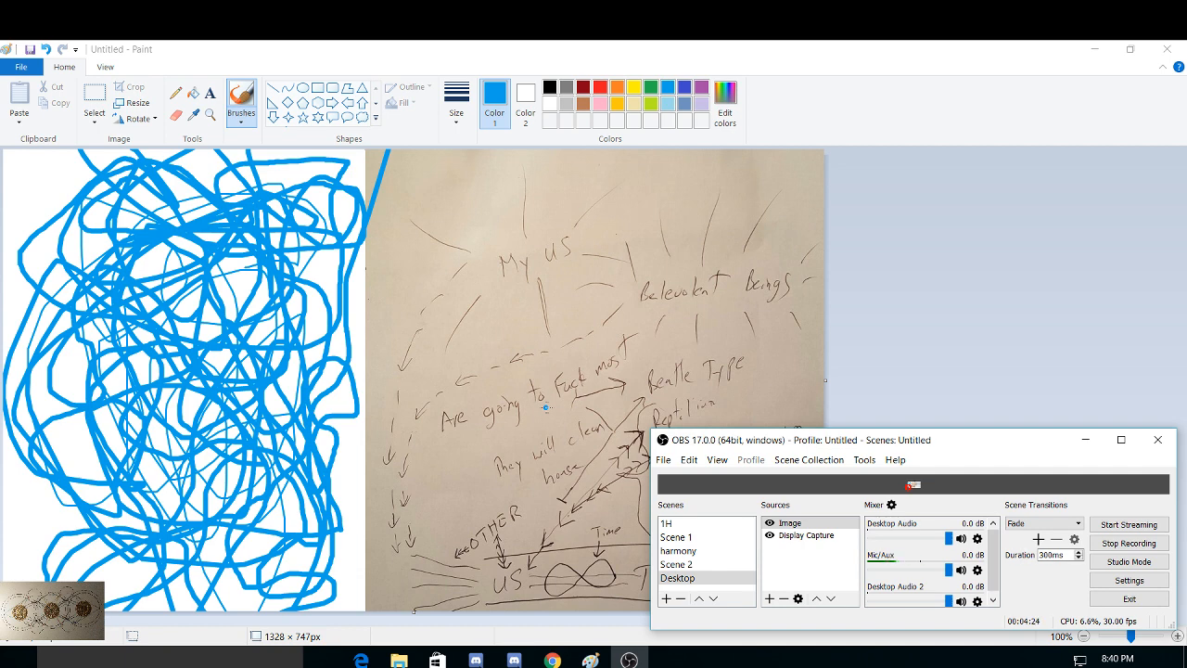
mouse_move(1063, 511)
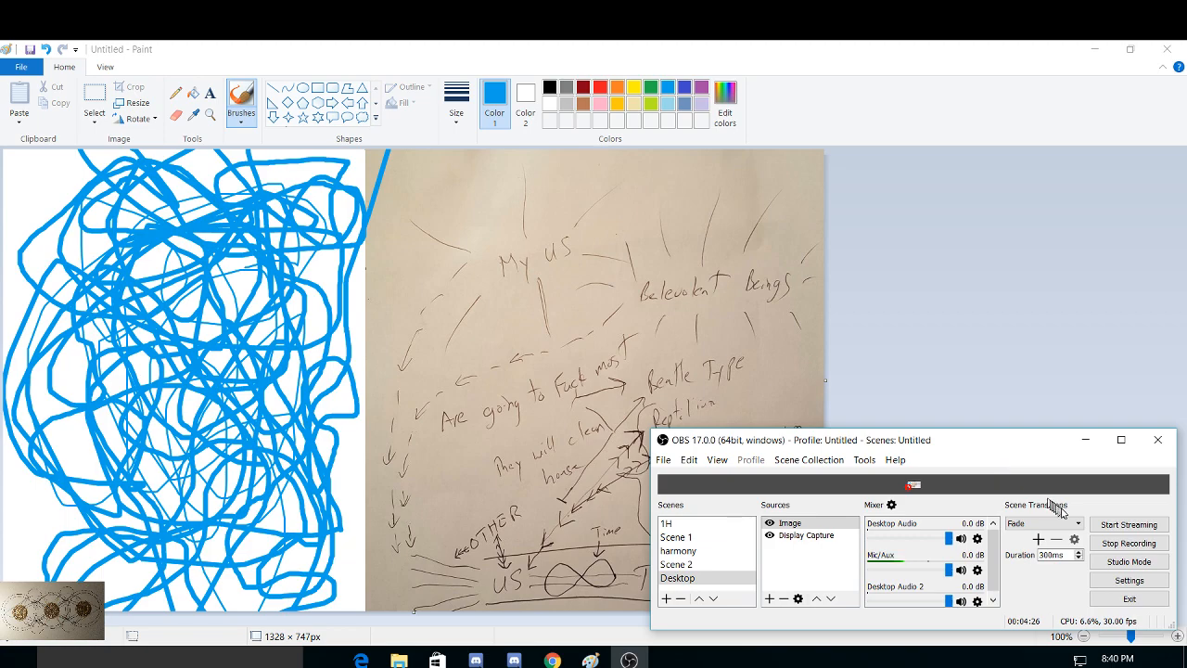